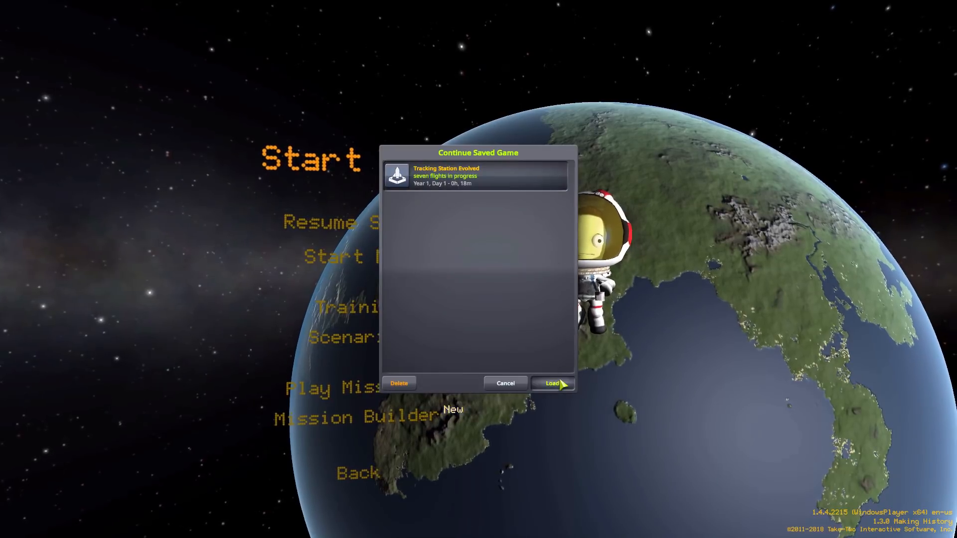
Load the Tracking Station Evolved saved game.
left_click(550, 383)
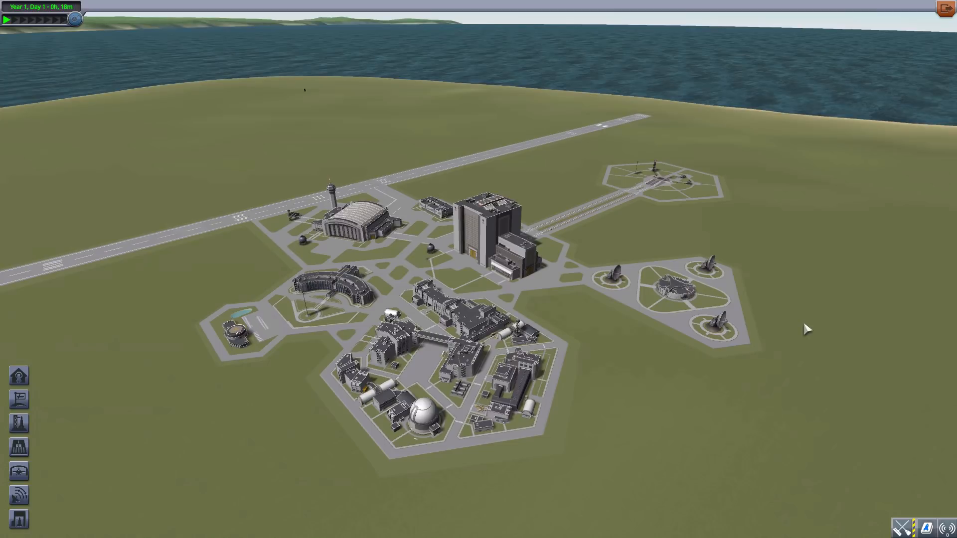
mouse_move(792, 307)
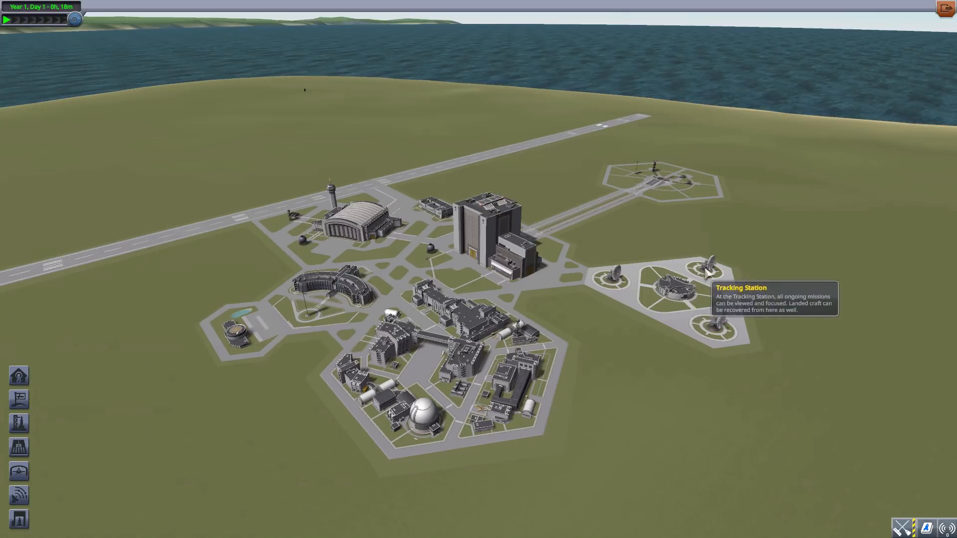
mouse_move(789, 260)
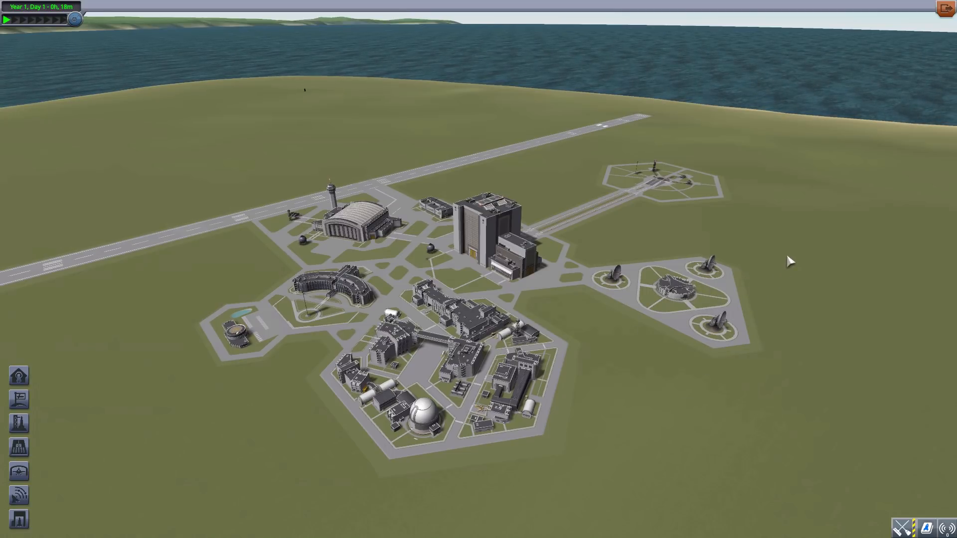
mouse_move(679, 283)
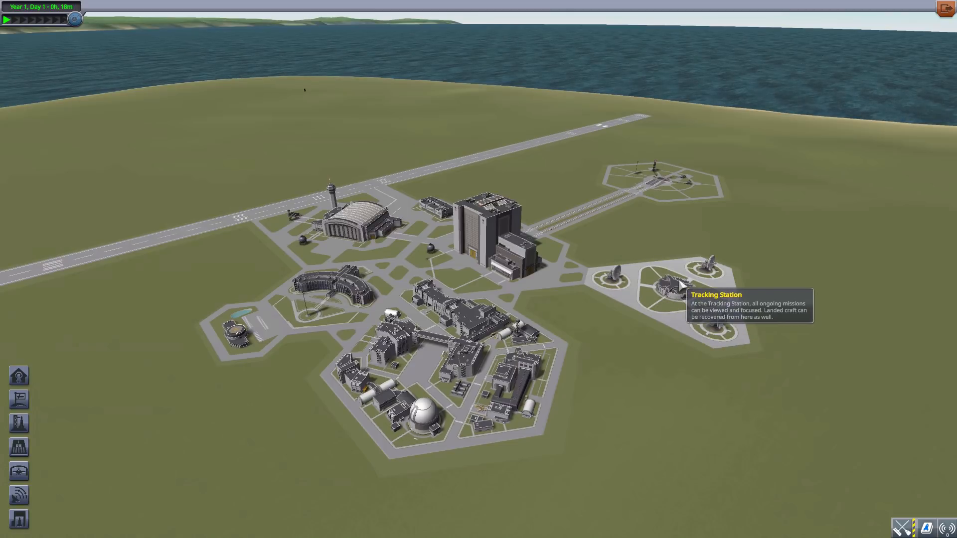
mouse_move(684, 287)
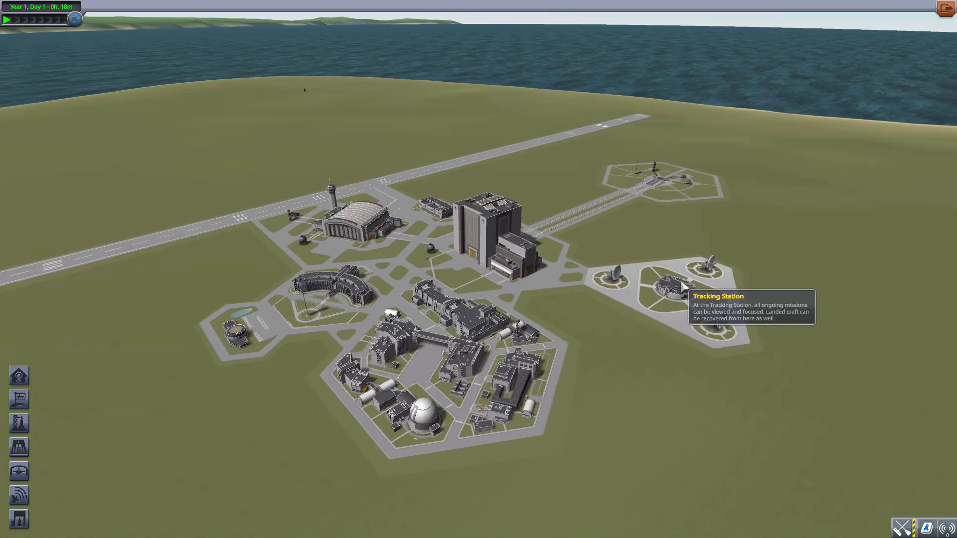
mouse_move(433, 60)
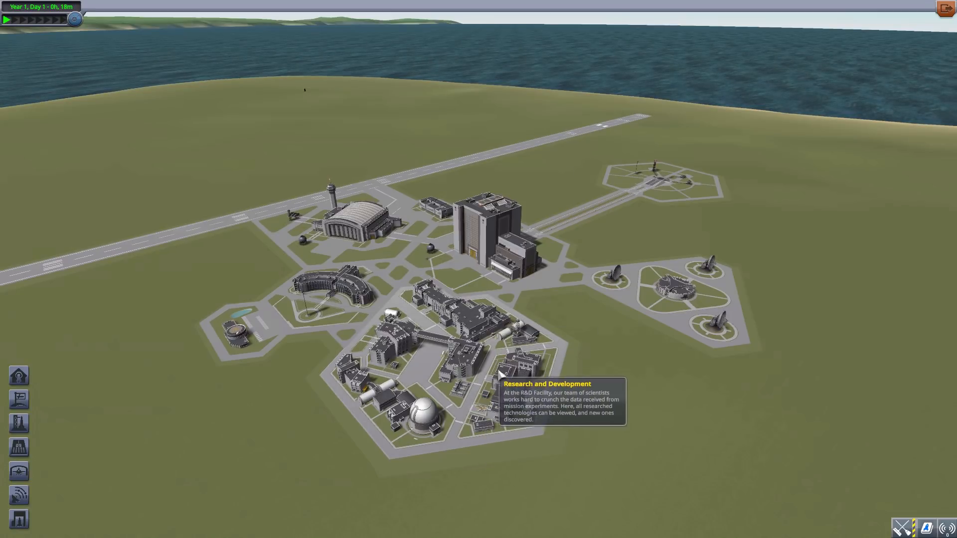
mouse_move(676, 24)
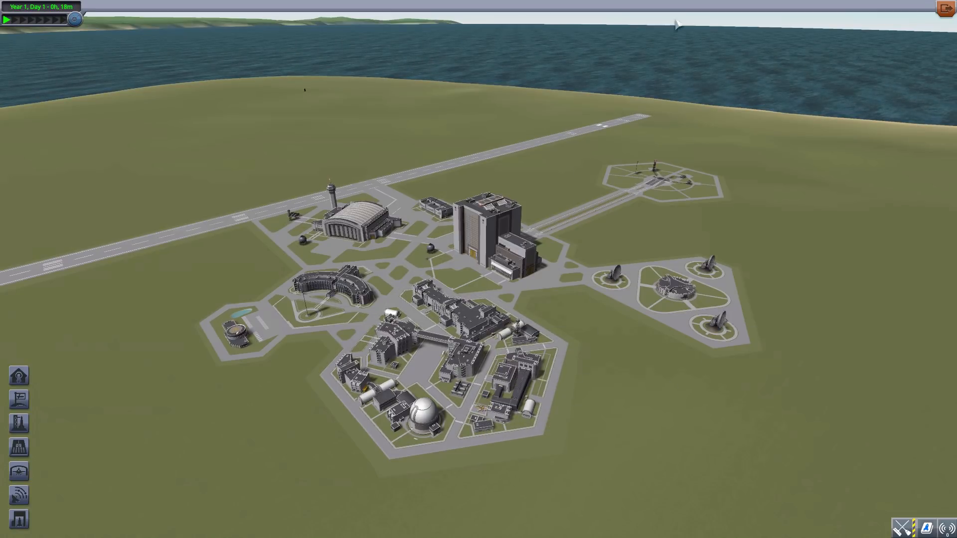
mouse_move(788, 147)
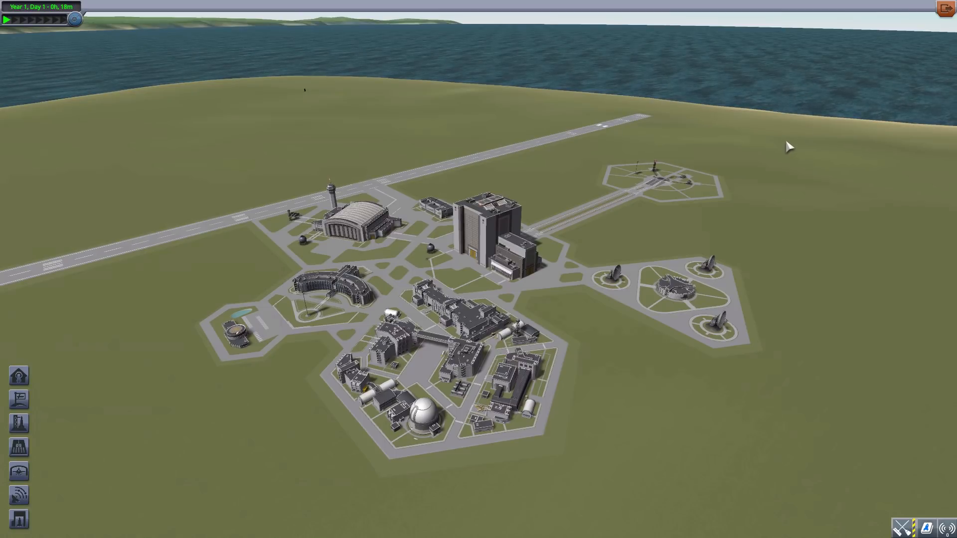
mouse_move(786, 193)
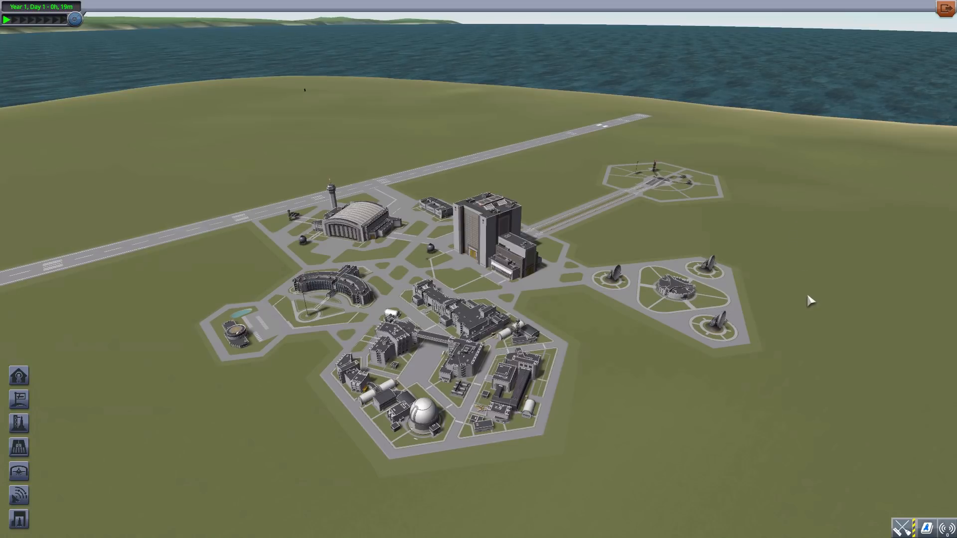
mouse_move(649, 368)
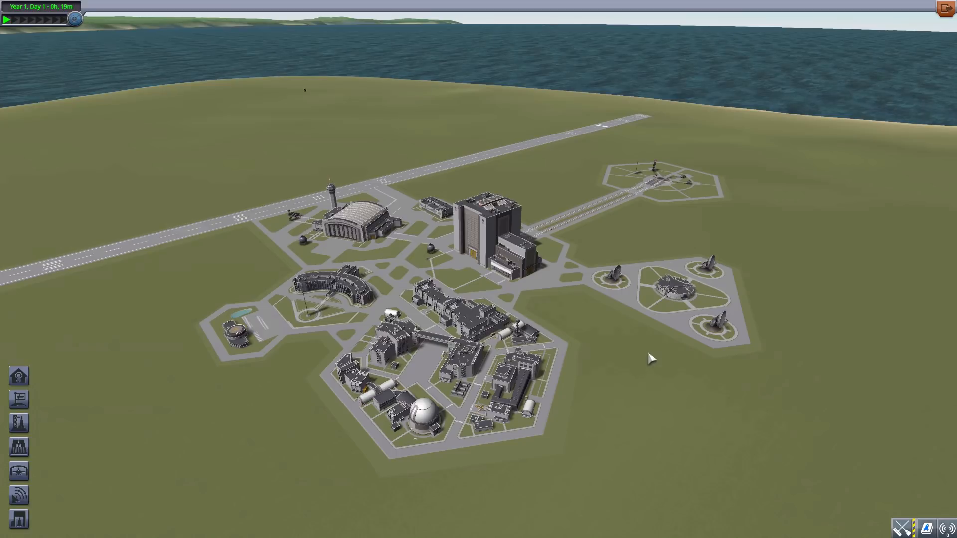
mouse_move(671, 287)
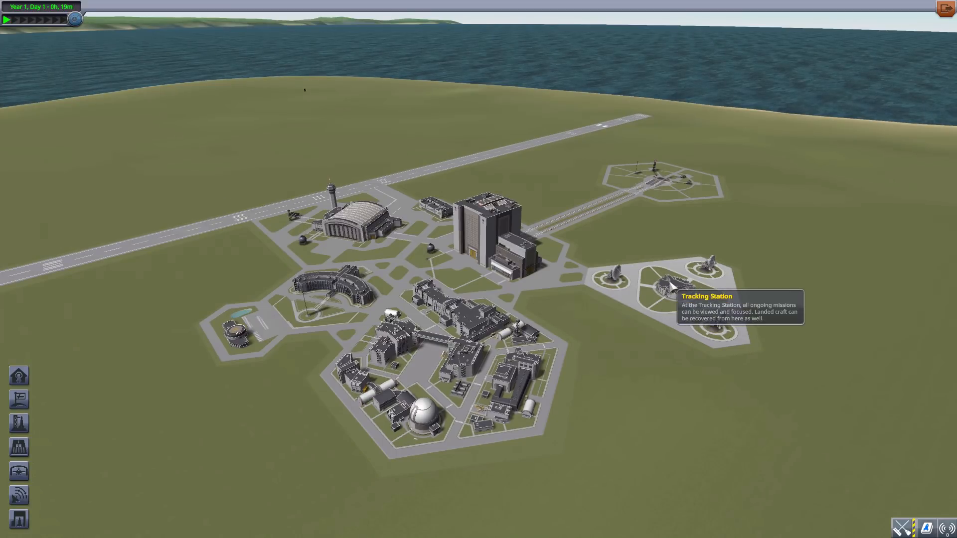
Enter the Tracking Station from the space centre overview.
left_click(659, 284)
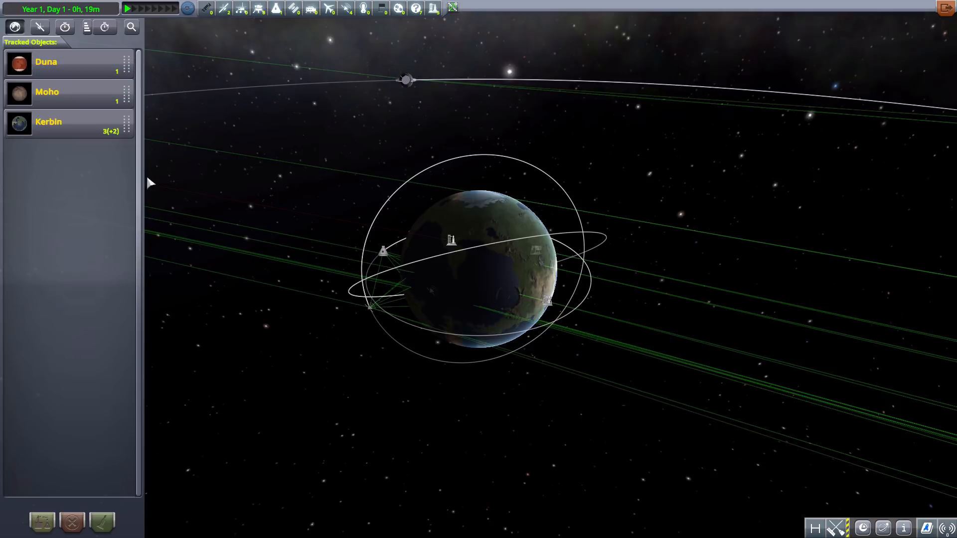
mouse_move(77, 59)
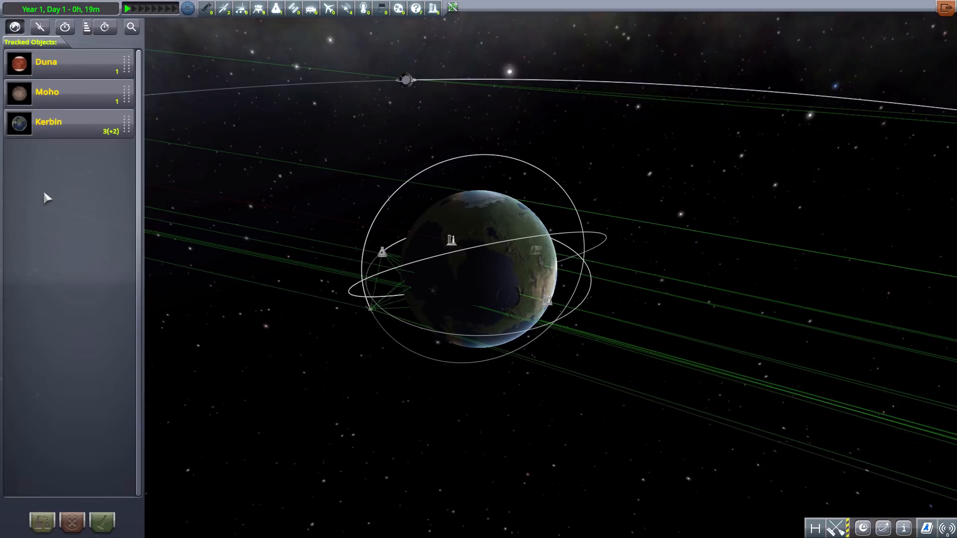
mouse_move(85, 210)
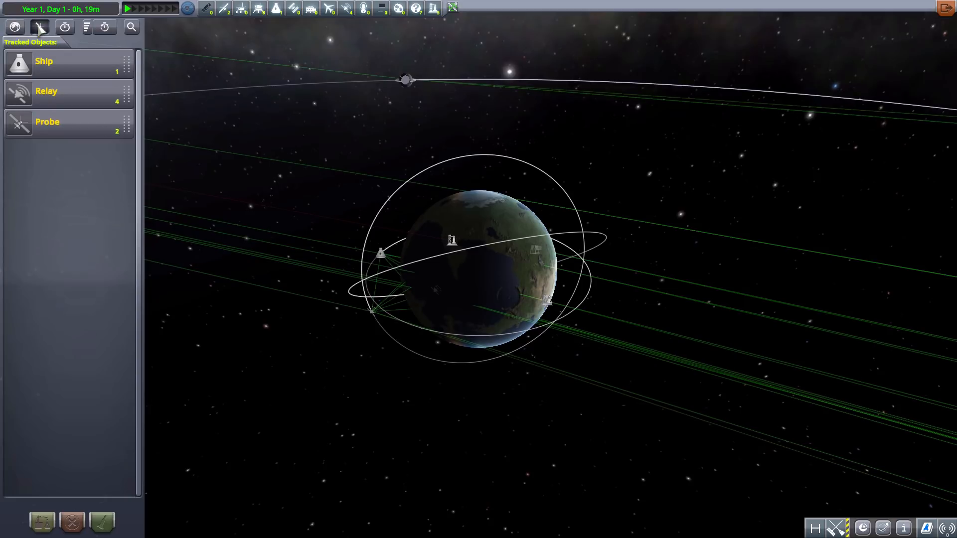
mouse_move(381, 8)
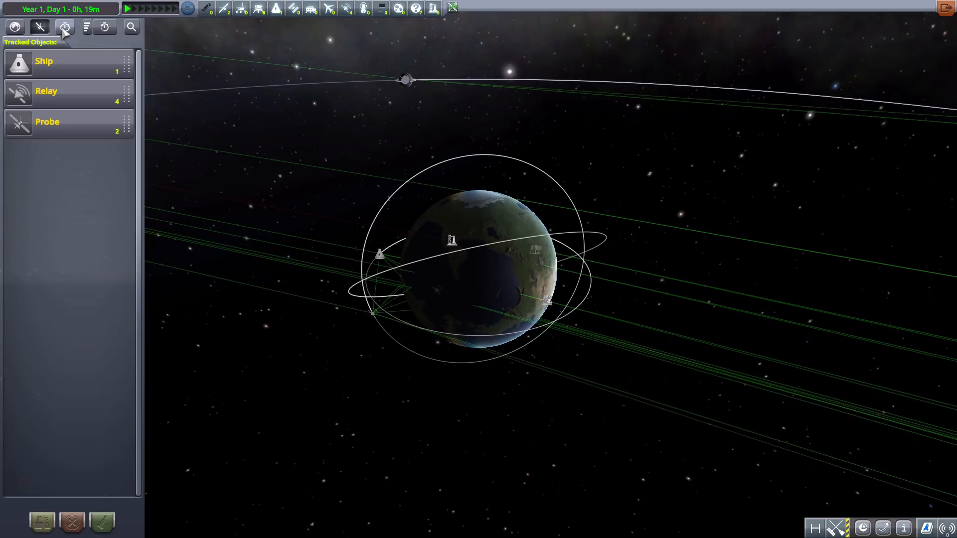
Group vessels by celestial body and expand Moho to reveal its Ion-Powered Space Probe.
left_click(64, 27)
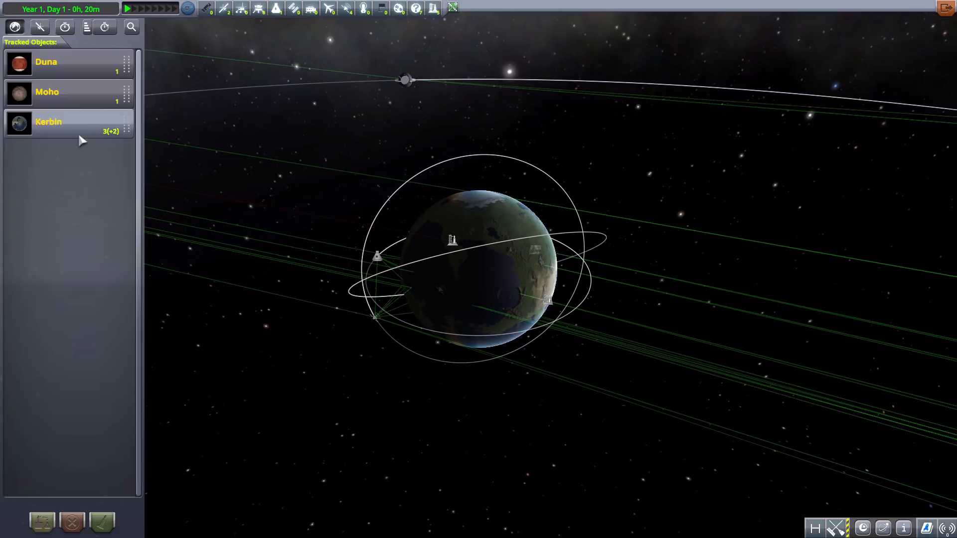
left_click(86, 68)
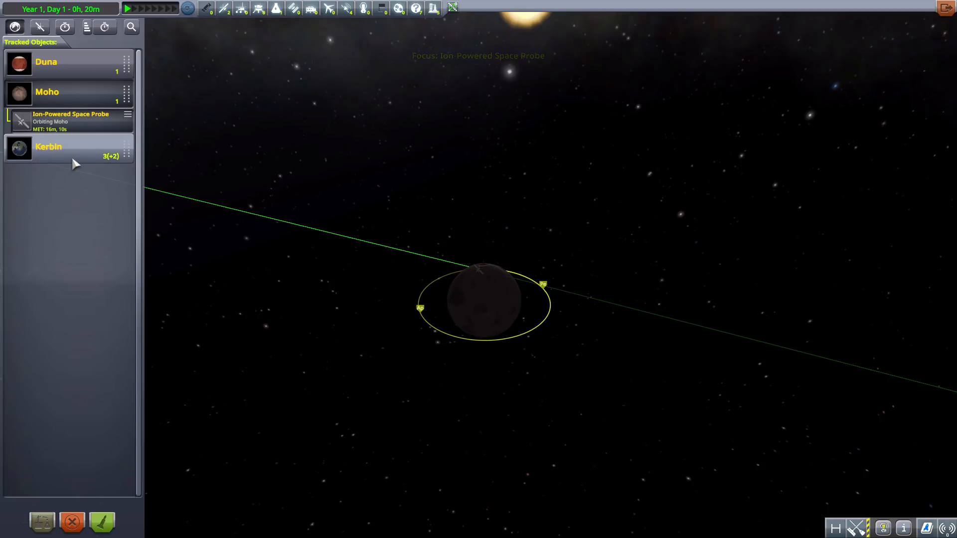
Expand Kerbin to list The Mun, Minmus, survey satellites and Jumping Flea.
left_click(73, 152)
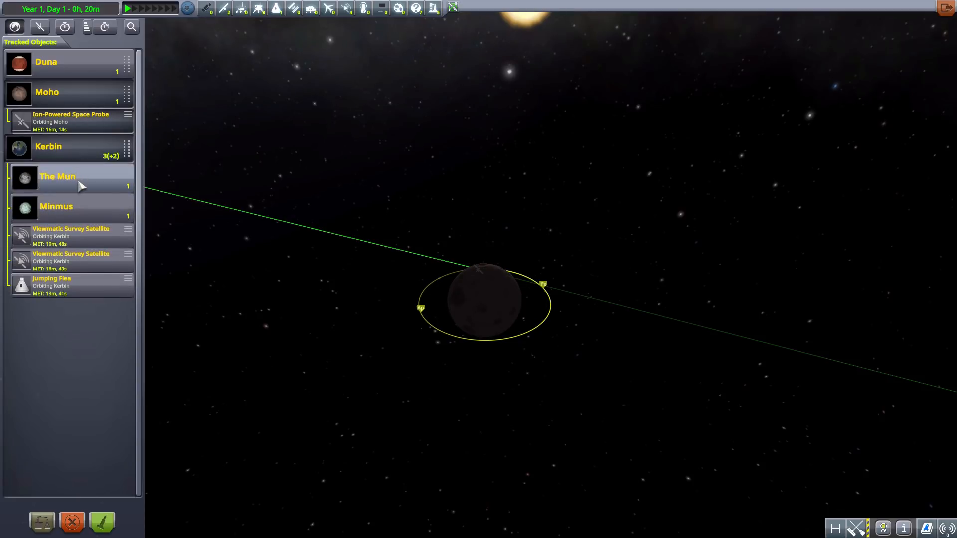
mouse_move(82, 219)
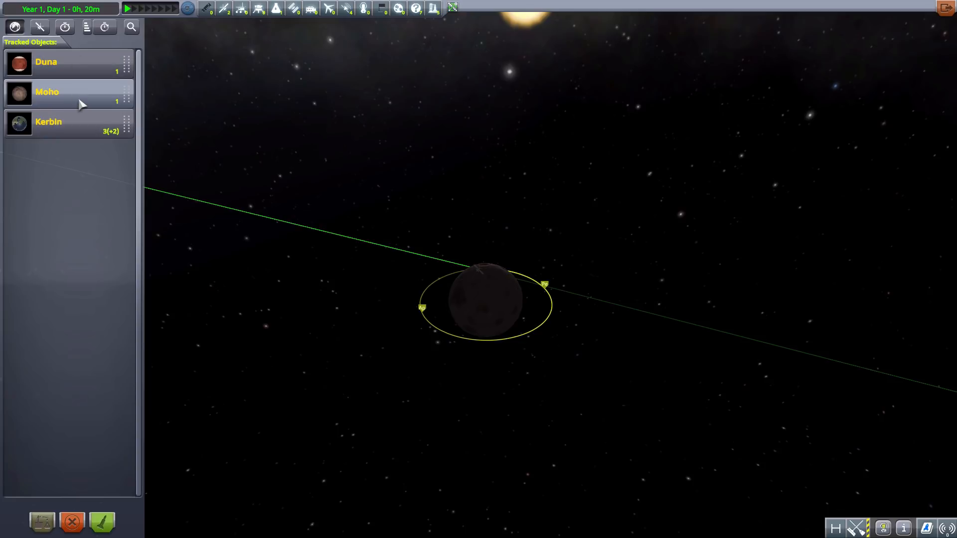
mouse_move(55, 85)
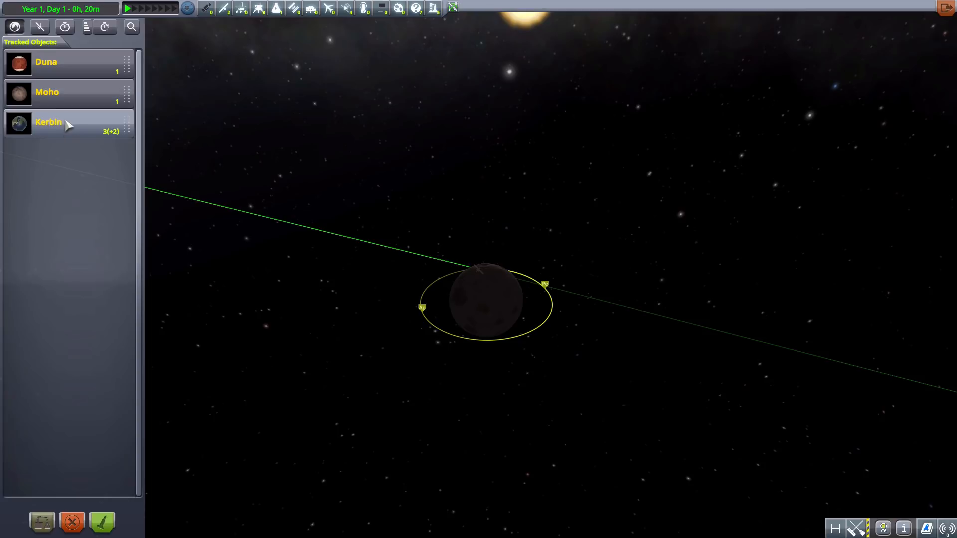
mouse_move(73, 75)
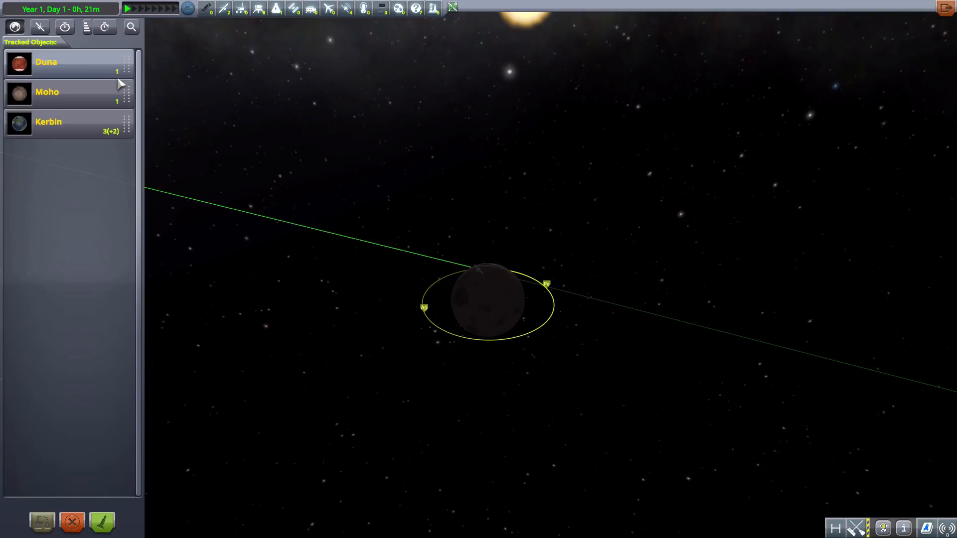
Expand The Mun's entry to show the survey satellite orbiting it.
left_click(119, 84)
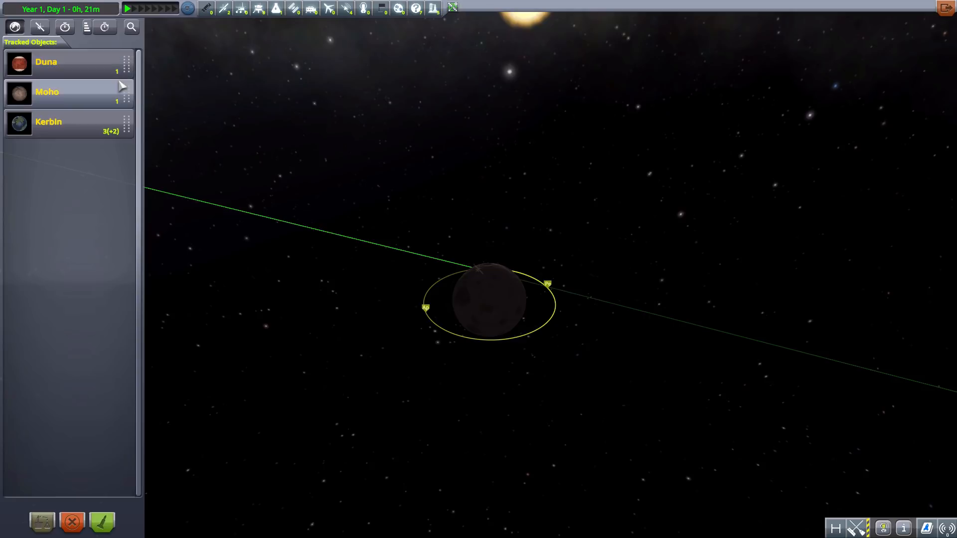
mouse_move(94, 72)
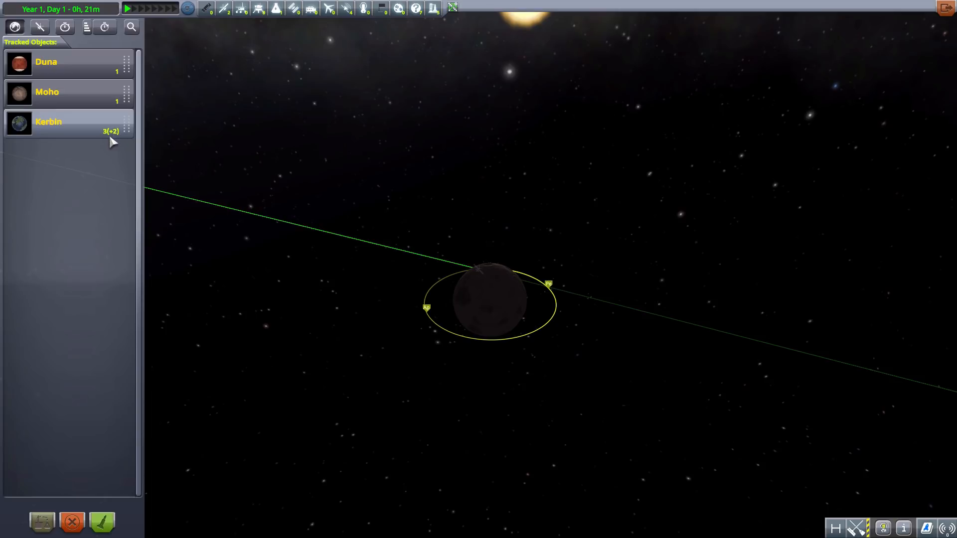
mouse_move(105, 136)
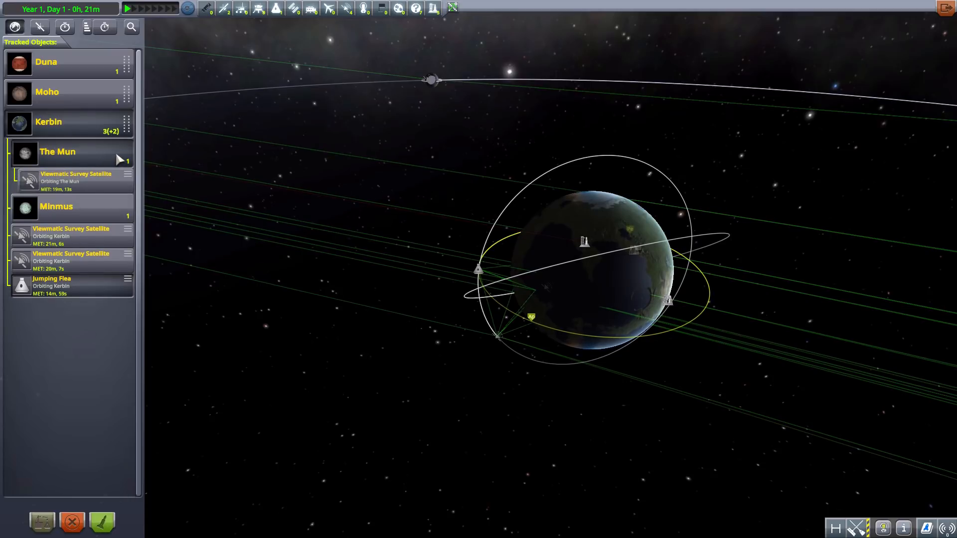
Focus the Viewmatic Survey Satellite, expand Minmus, then collapse Kerbin's group.
left_click(75, 177)
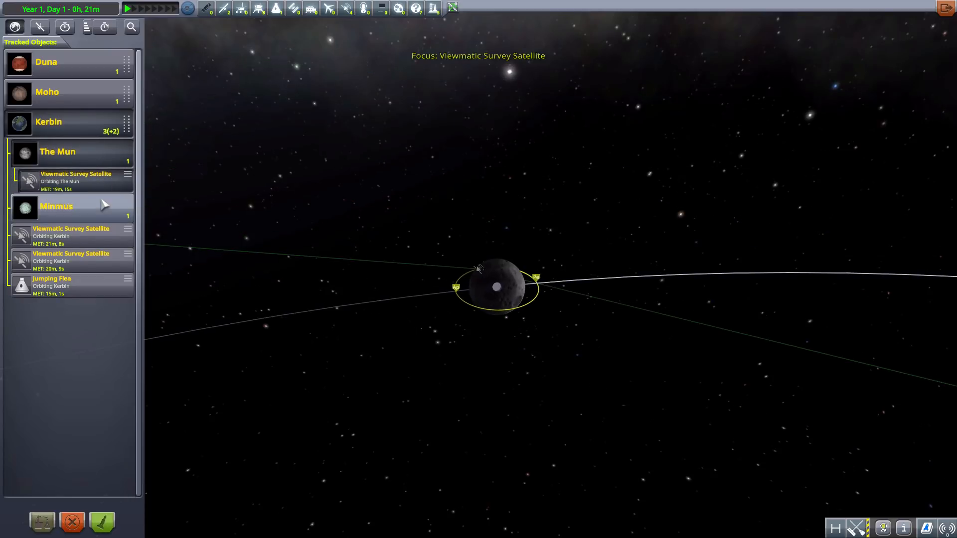
left_click(74, 228)
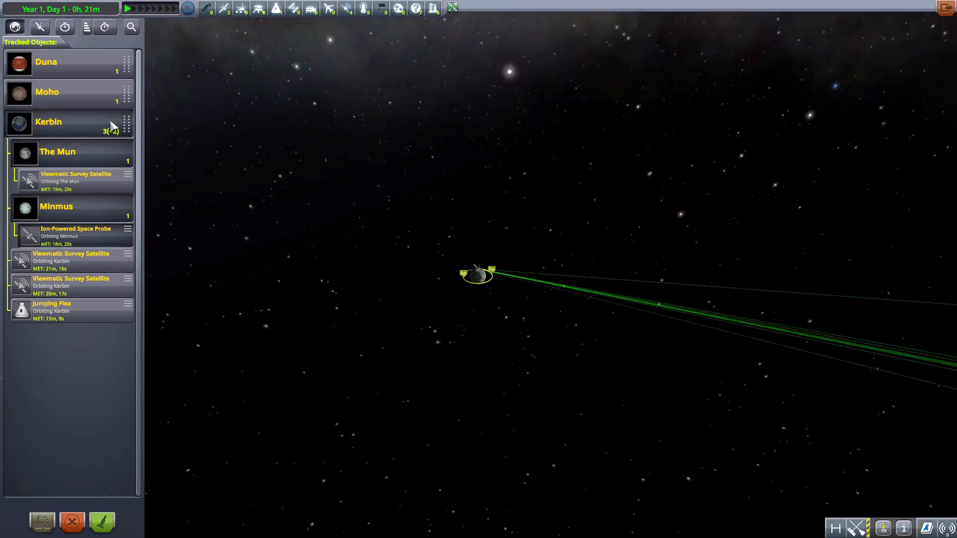
mouse_move(118, 148)
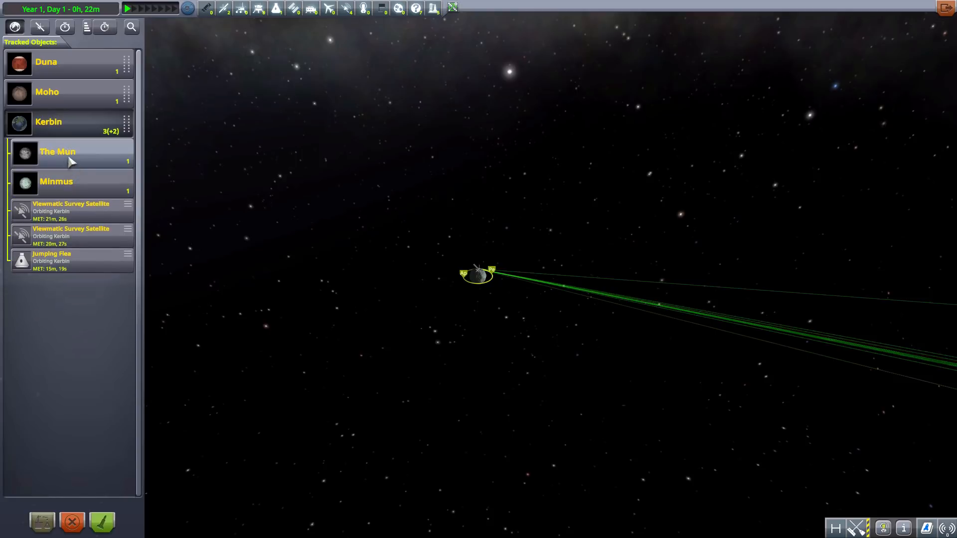
left_click(68, 134)
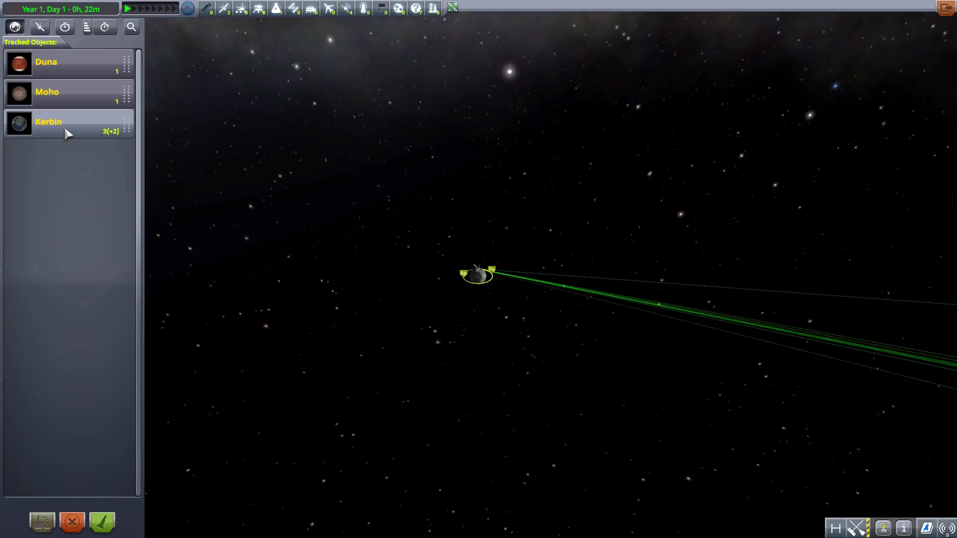
mouse_move(65, 124)
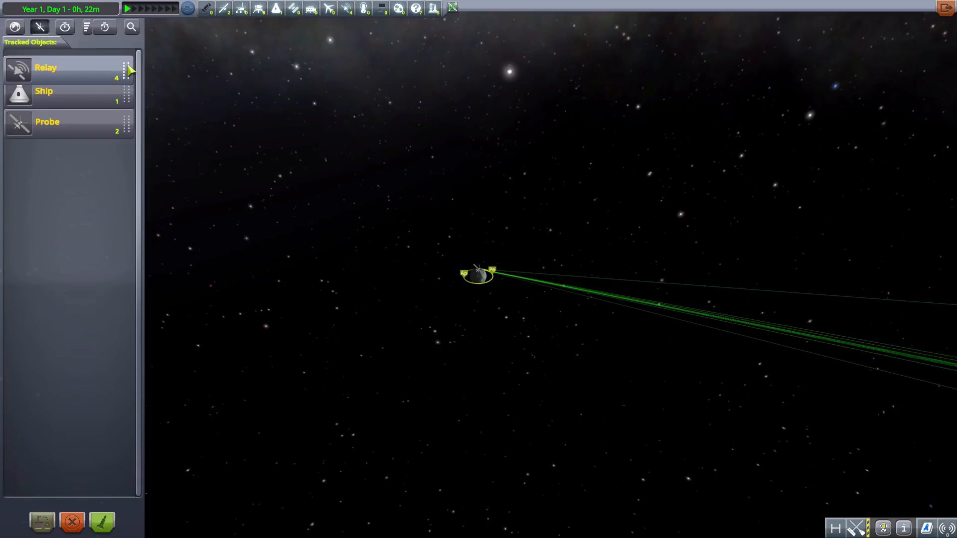
Move the Probe group to the top and expand it to list its probes.
left_click(43, 91)
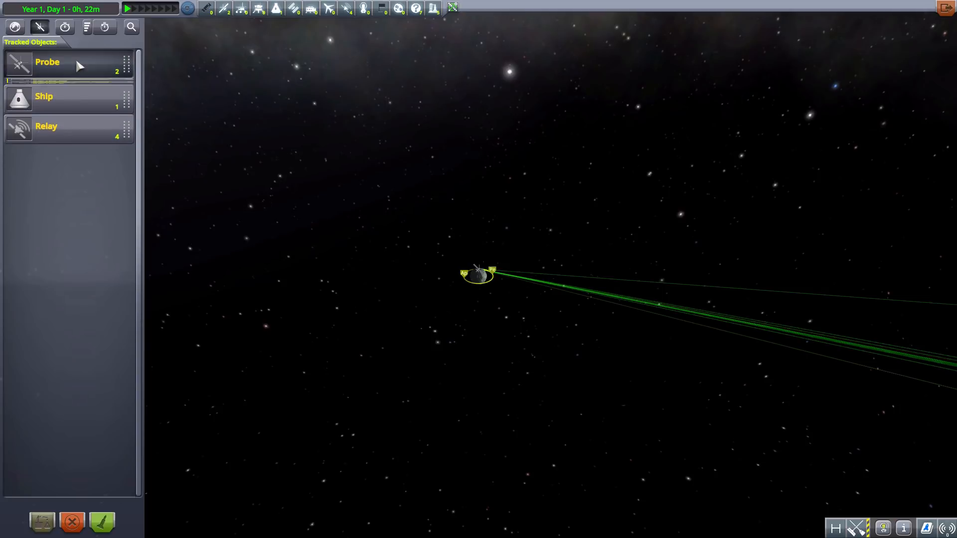
left_click(47, 62)
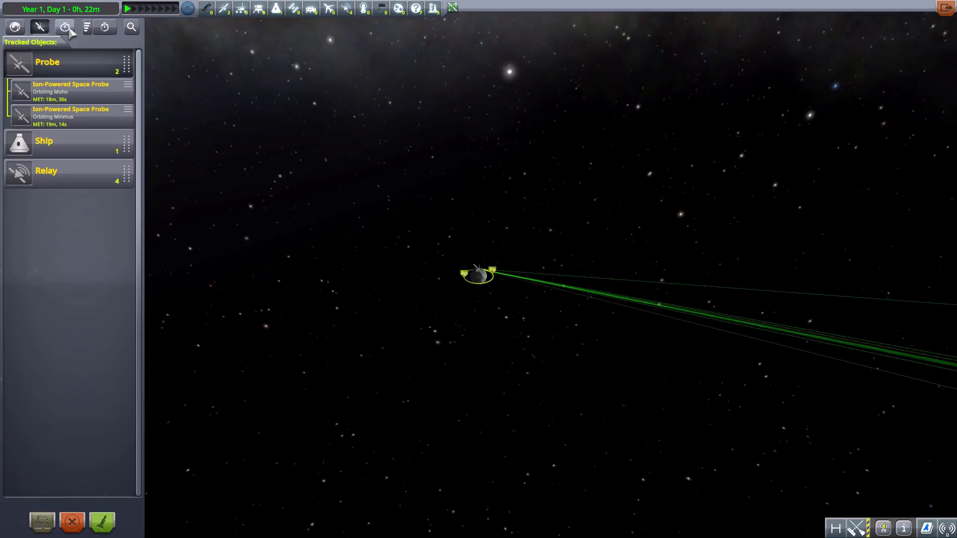
Show vessels ungrouped, cycle time, name and type sorts, ending on A→Z.
left_click(65, 26)
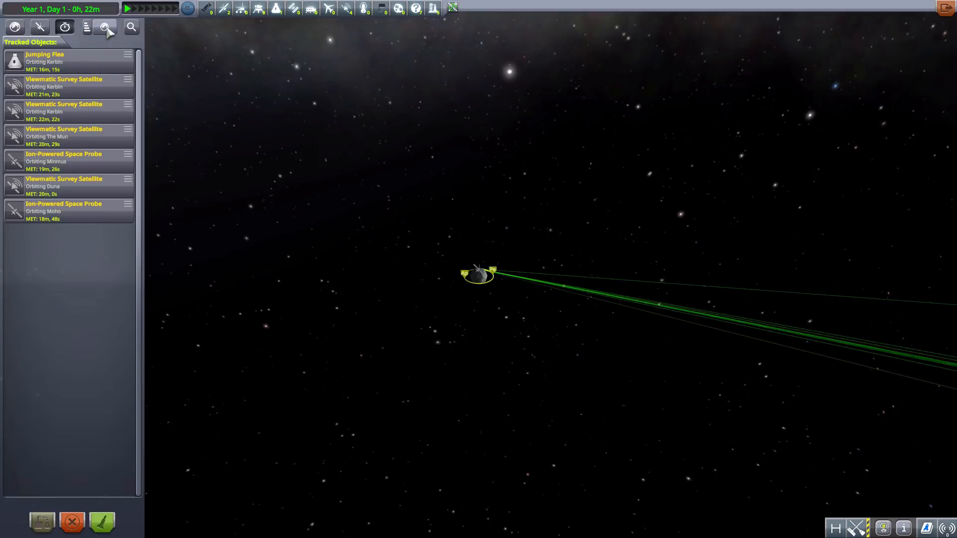
left_click(86, 27)
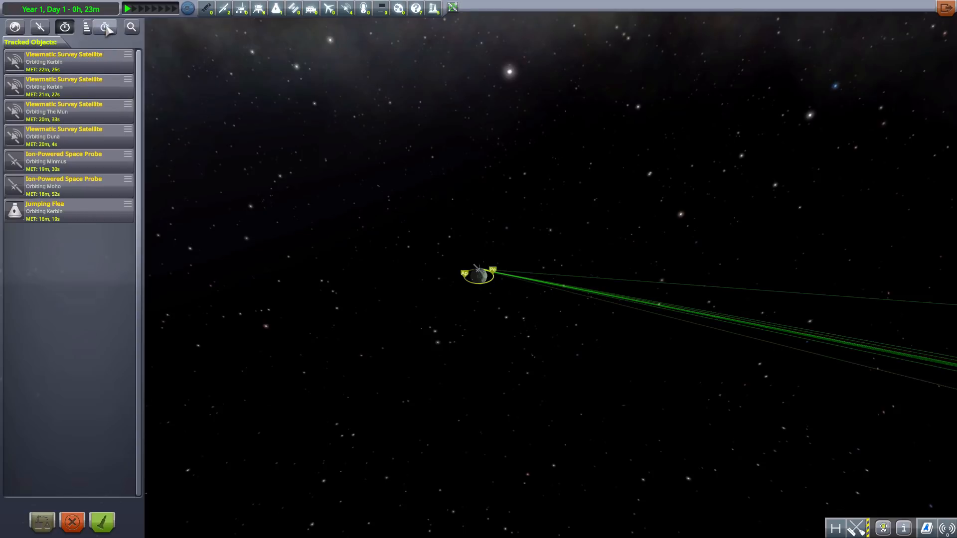
left_click(104, 27)
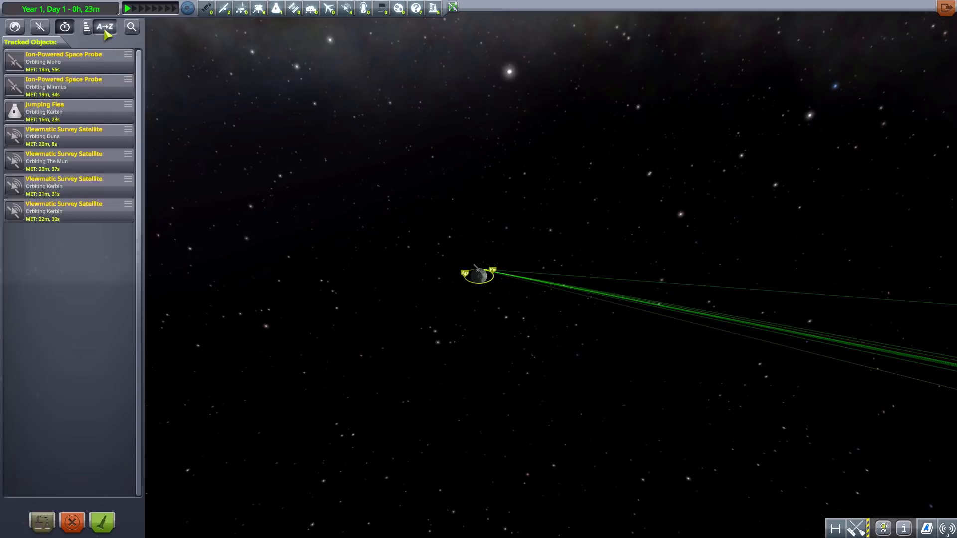
left_click(104, 27)
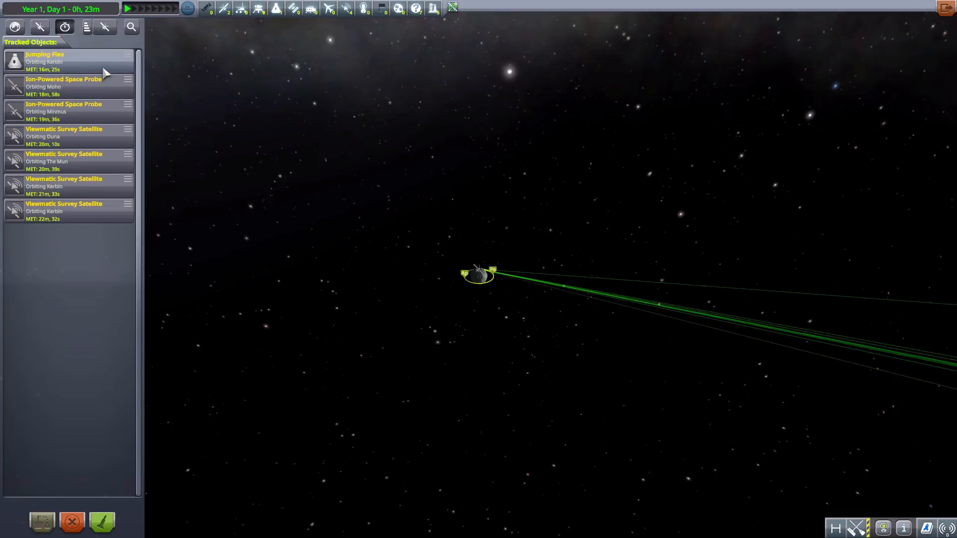
mouse_move(294, 8)
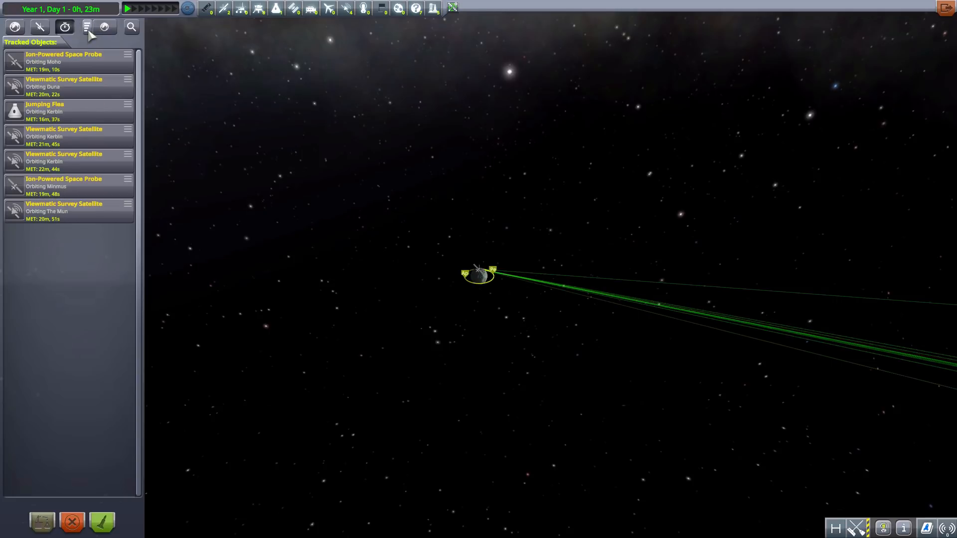
left_click(105, 27)
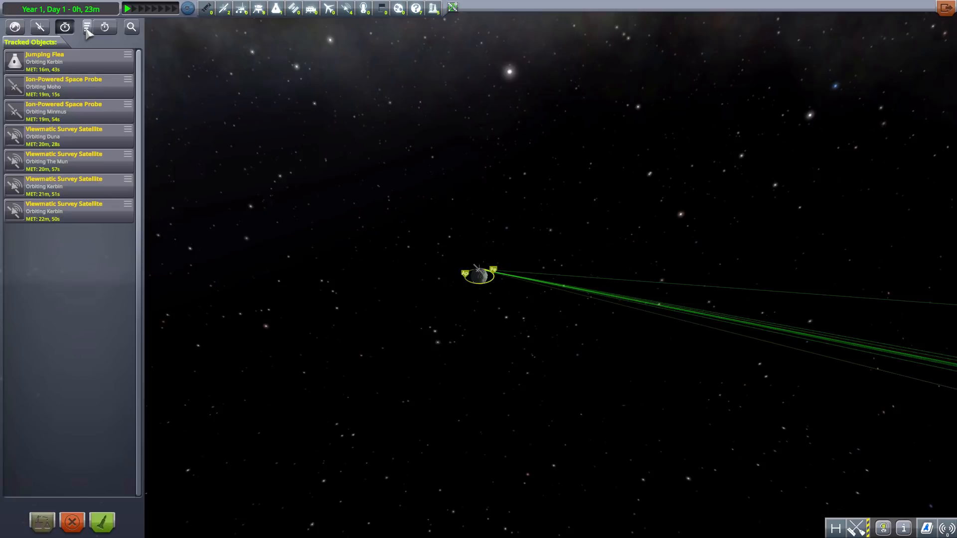
left_click(103, 26)
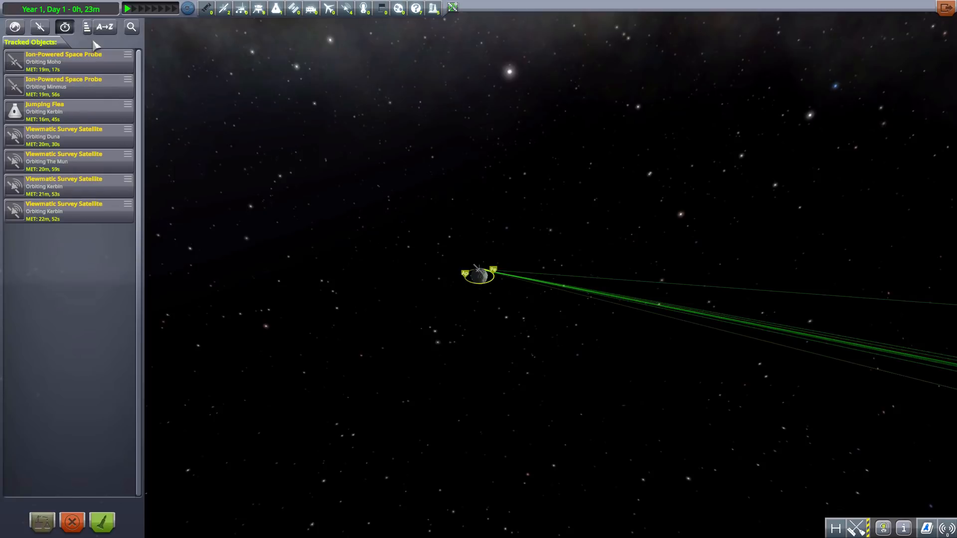
left_click(104, 27)
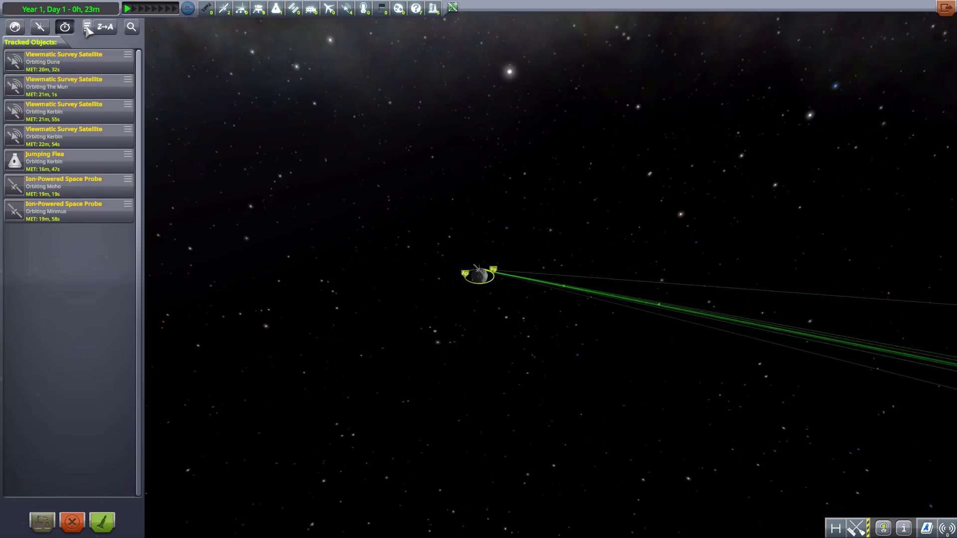
left_click(104, 27)
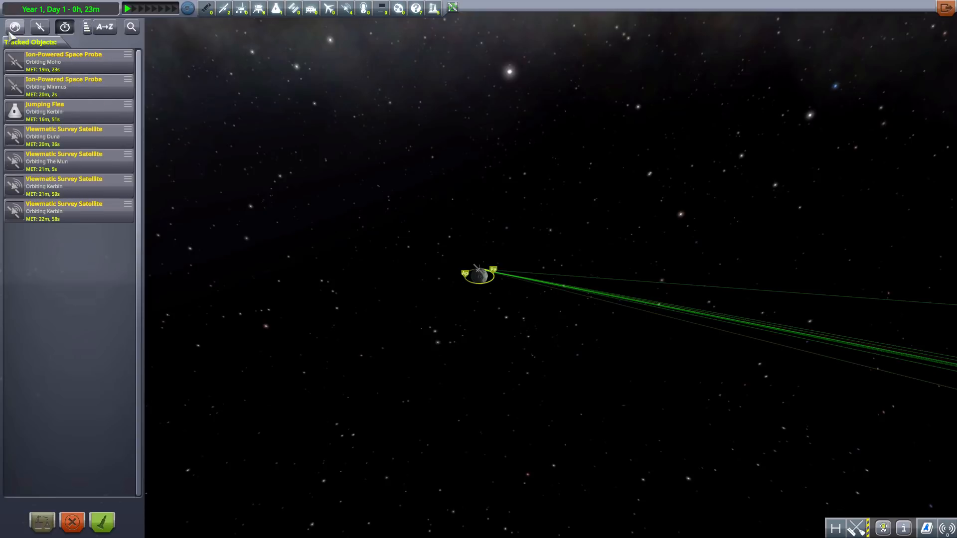
Try other sort modes and the flat list, then return to body grouping.
left_click(86, 27)
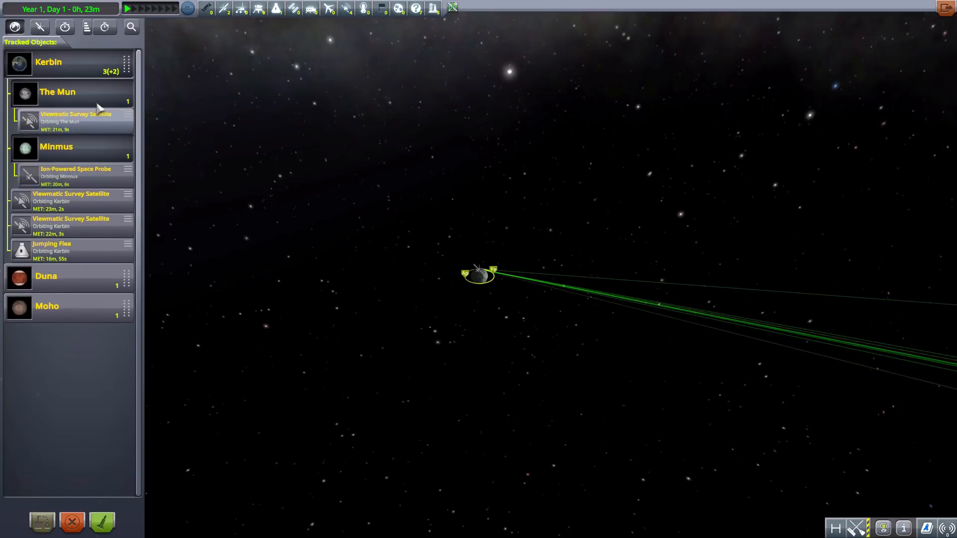
left_click(104, 27)
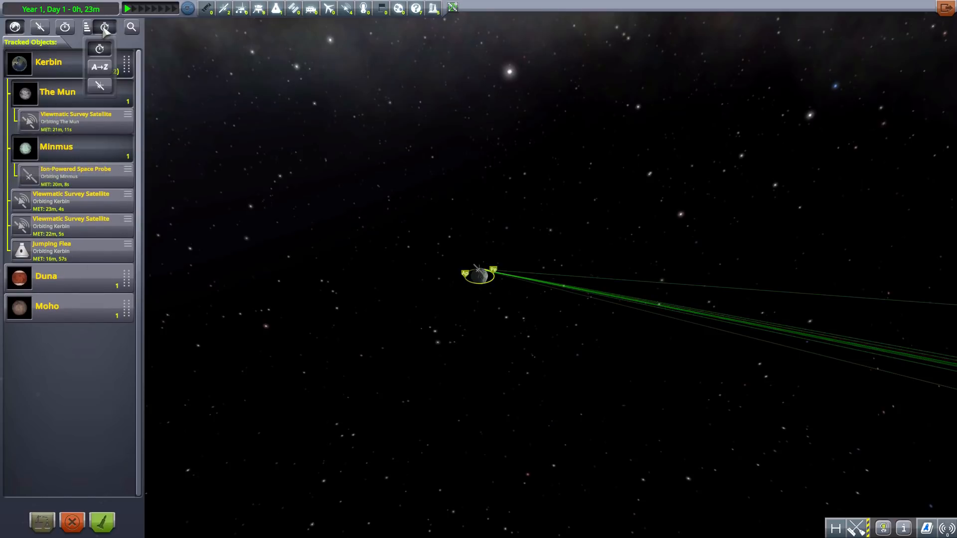
left_click(105, 27)
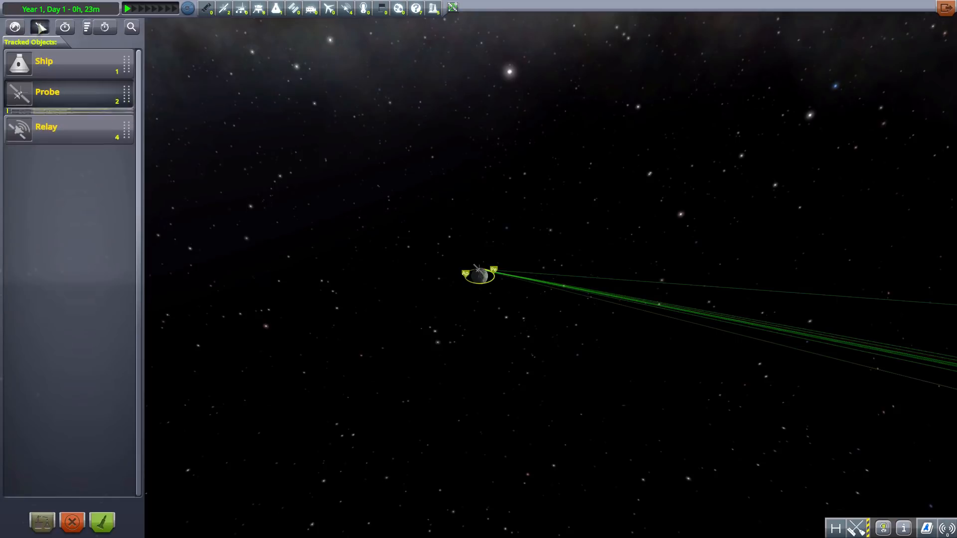
left_click(65, 27)
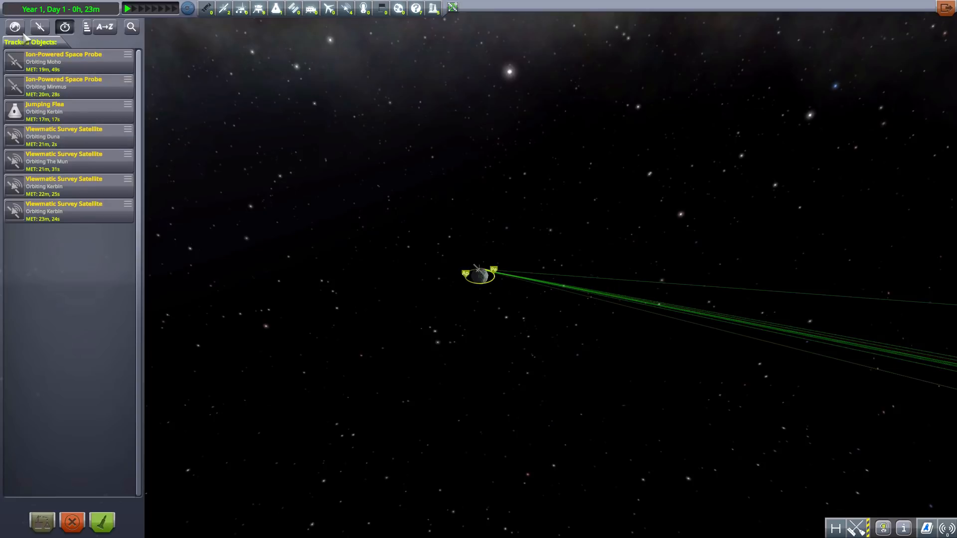
left_click(86, 27)
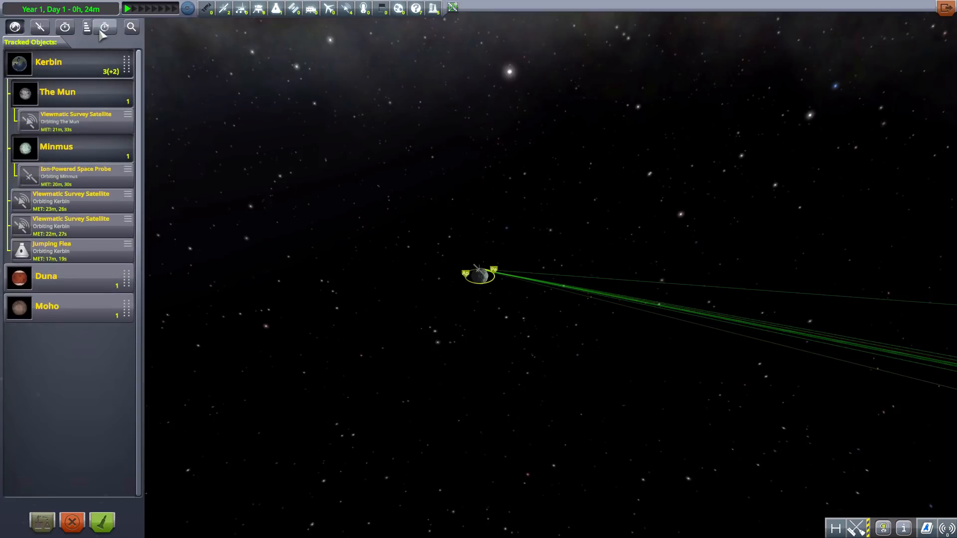
Search for 'f', focus Jumping Flea from the results, then clear the search.
left_click(131, 27)
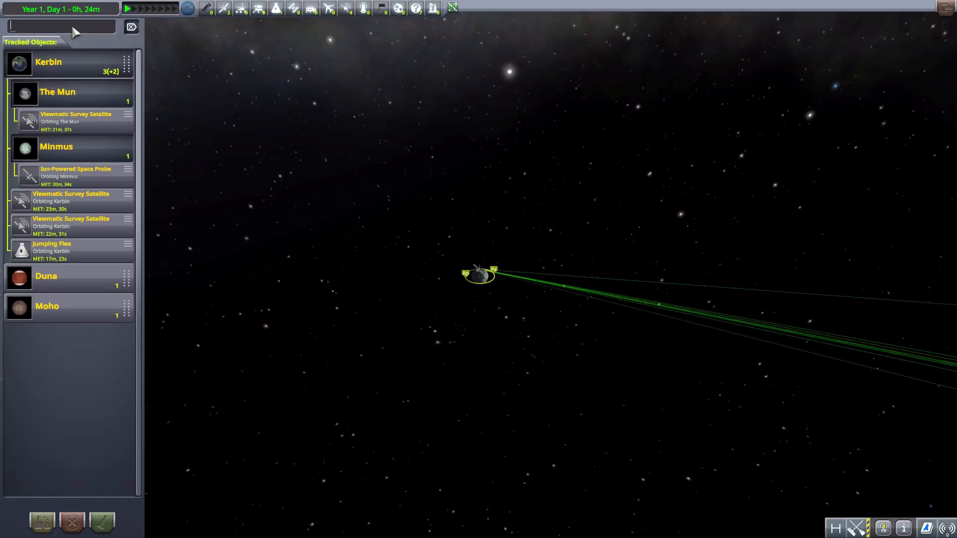
type("f")
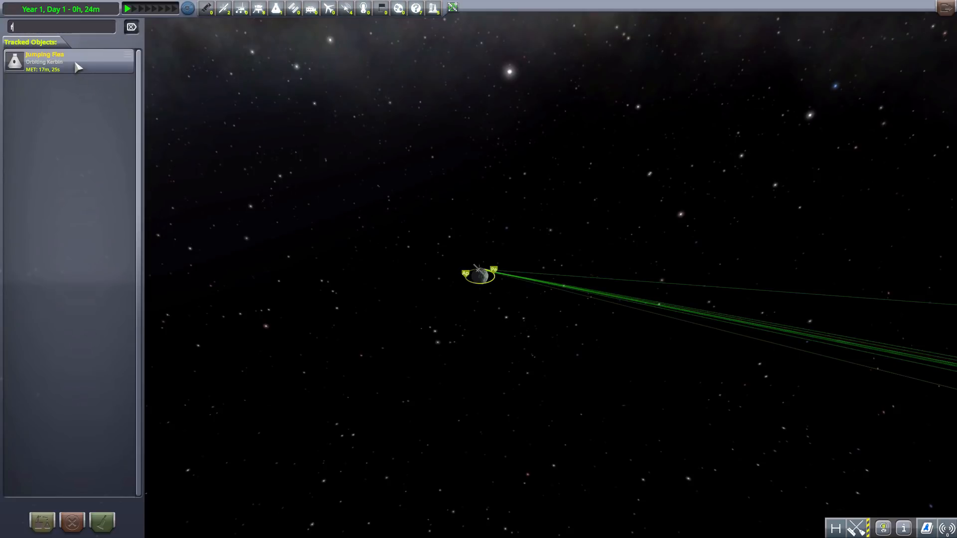
left_click(60, 61)
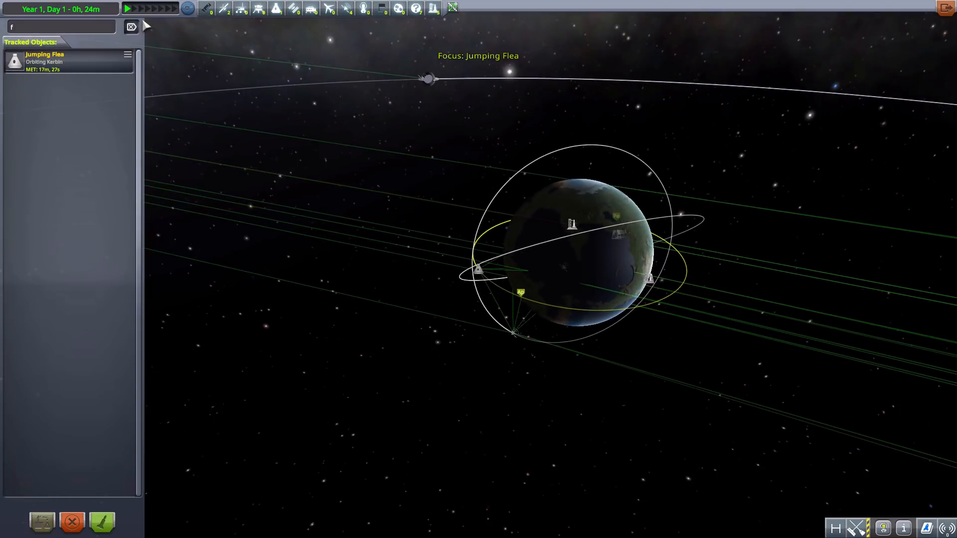
left_click(131, 27)
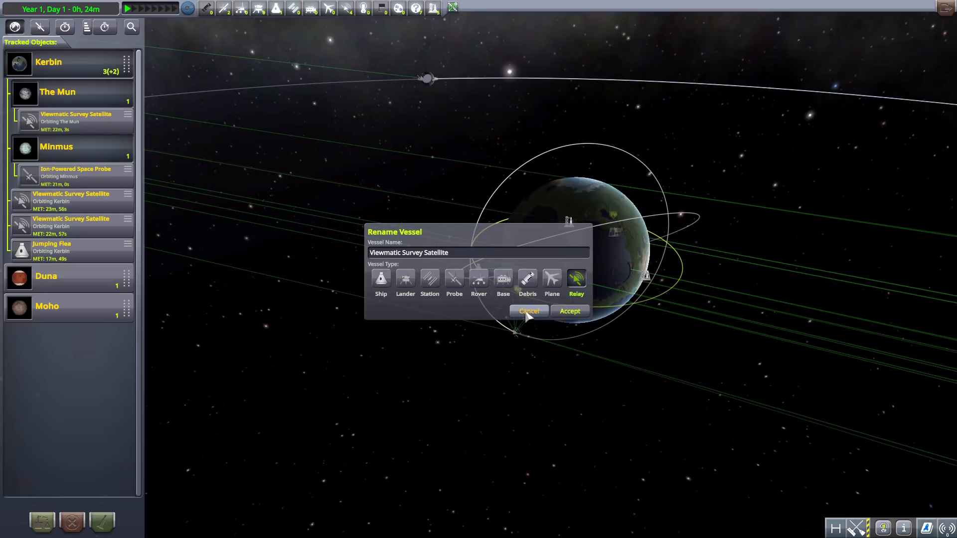
left_click(528, 310)
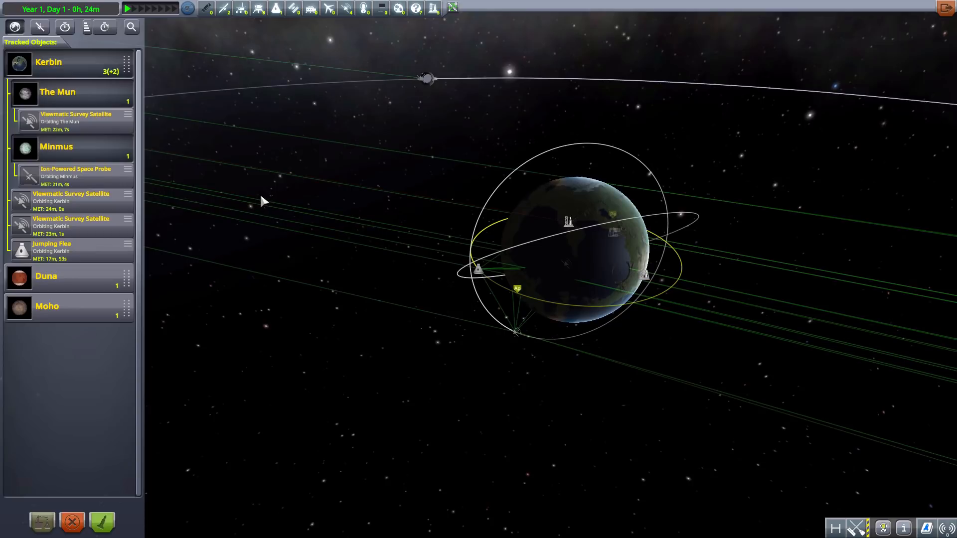
mouse_move(167, 374)
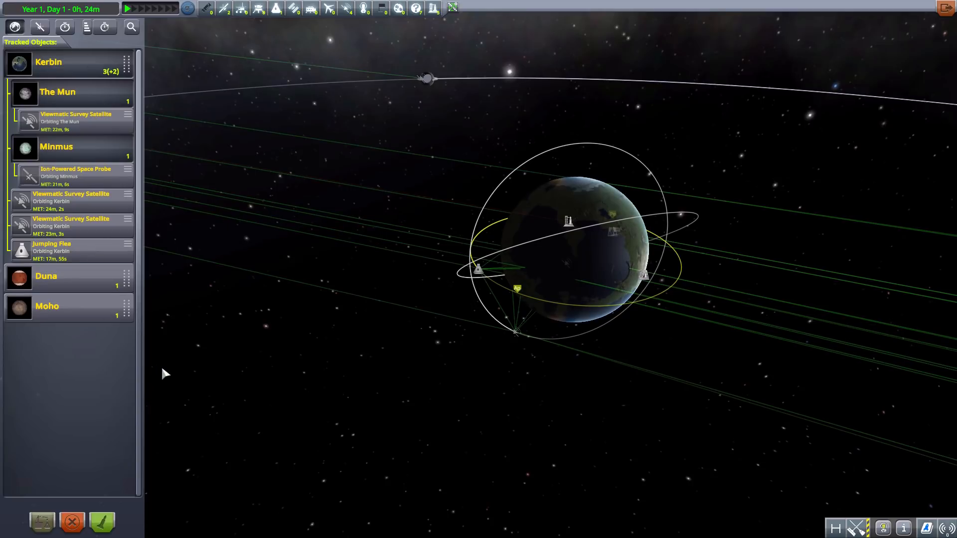
mouse_move(86, 363)
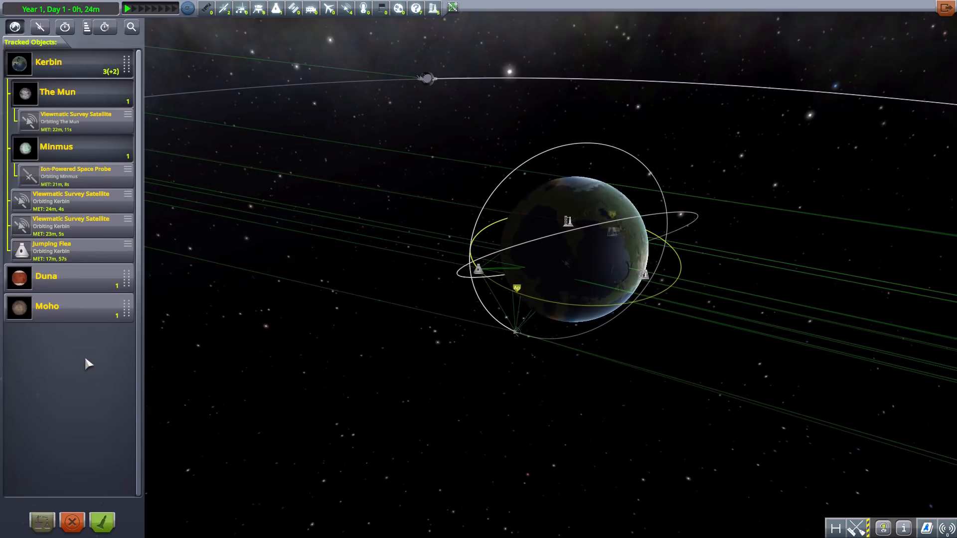
mouse_move(71, 329)
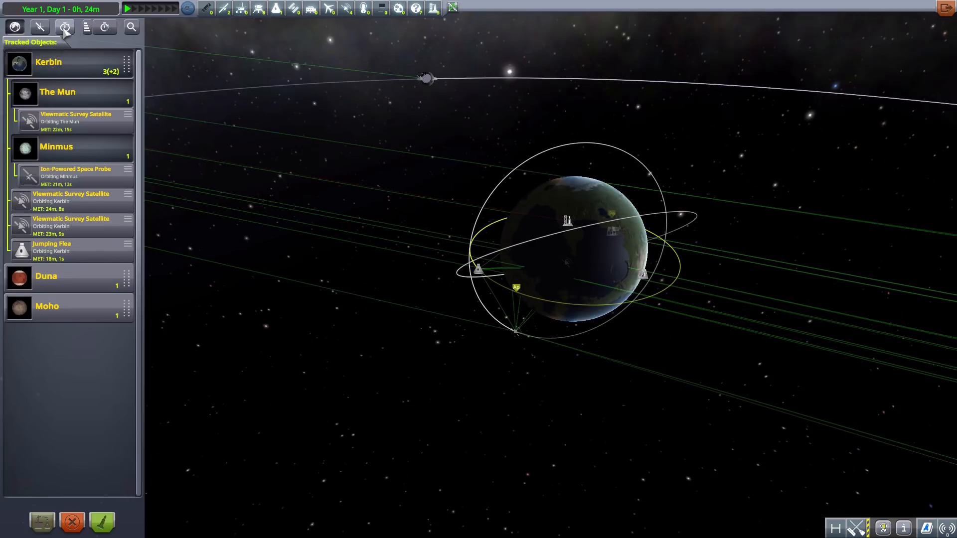
Switch the vessel list to type grouping and back to body grouping, ordering Moho, Kerbin, Duna.
left_click(103, 27)
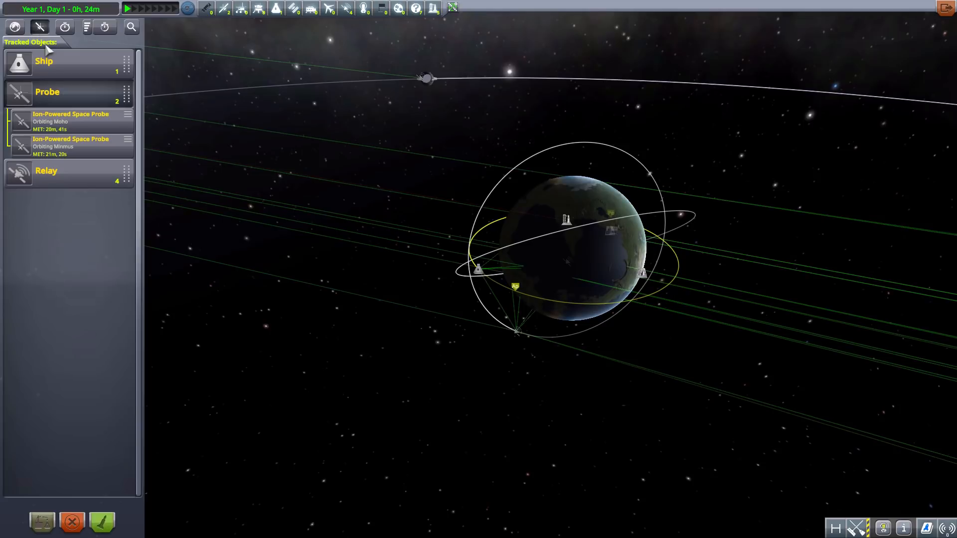
left_click(14, 26)
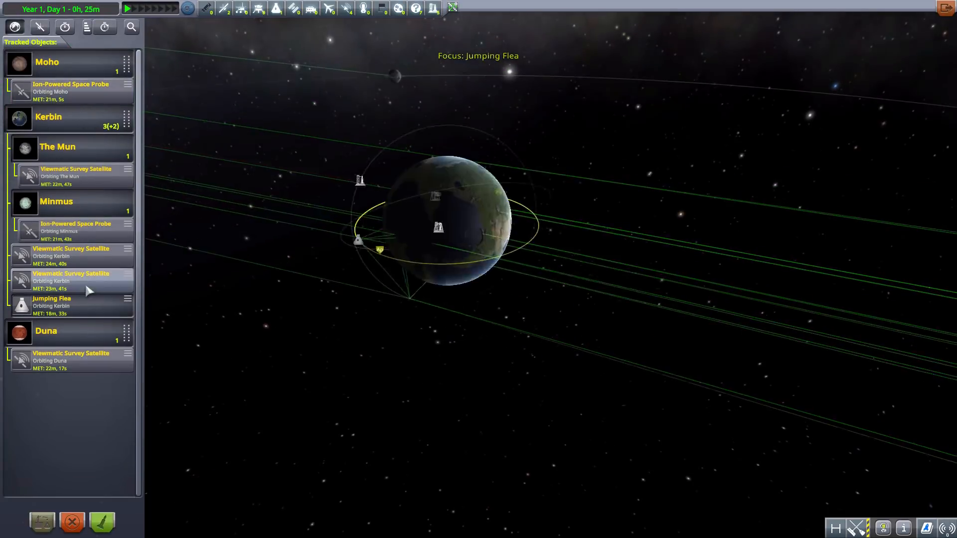
scroll("down", 3)
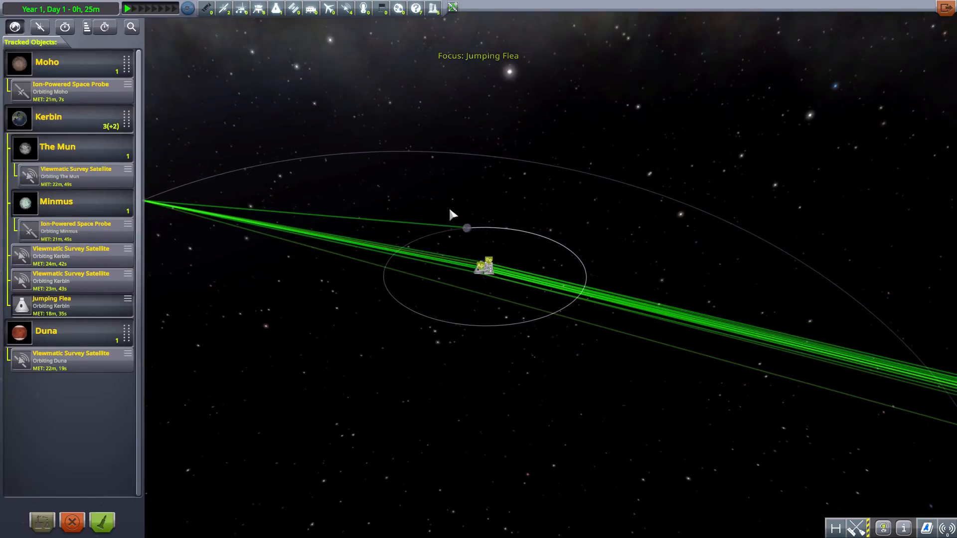